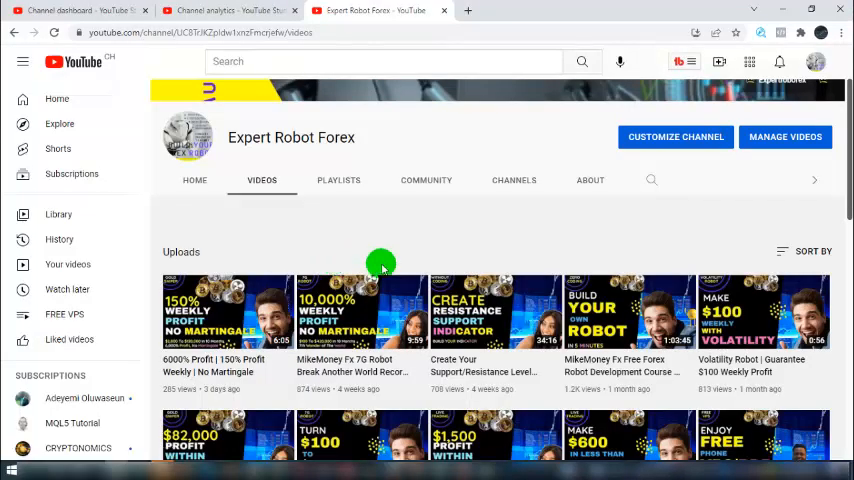
{"action": "mouse_move", "coordinate": [368, 316]}
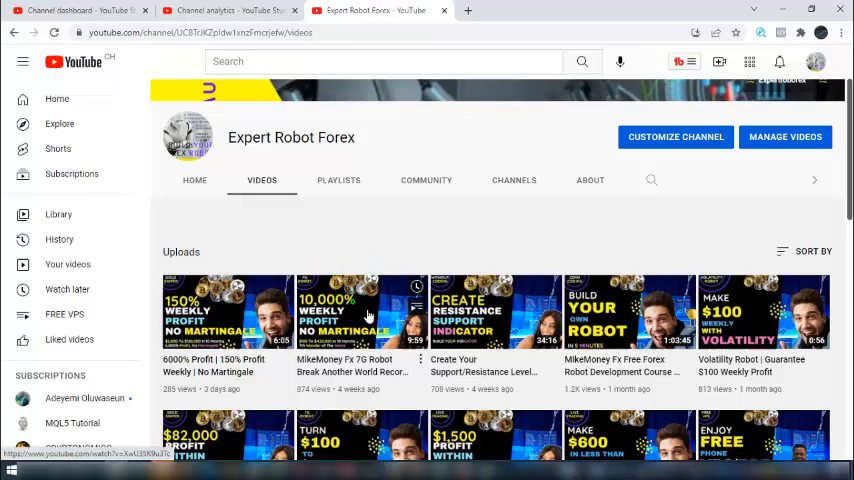
Step: Apply a custom history period starting early February 2022, showing profit and balance of 81 633.67
{"action": "scroll", "scroll_direction": "down", "scroll_amount": 3}
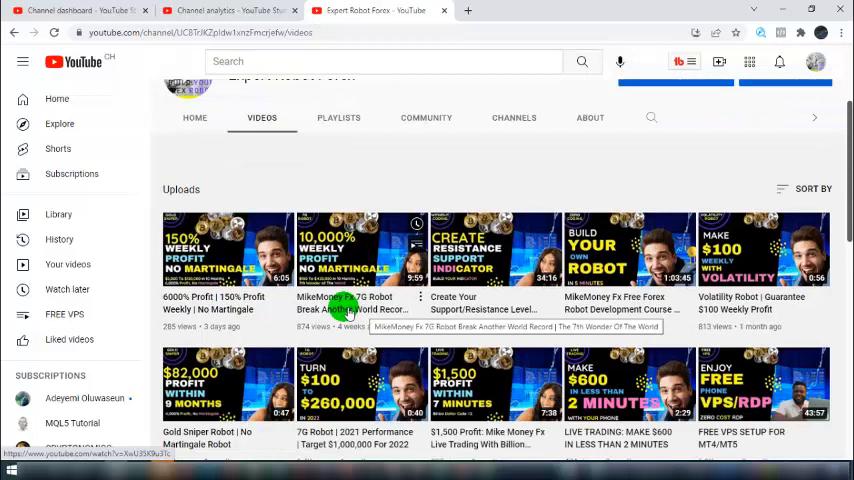
{"action": "mouse_move", "coordinate": [350, 350]}
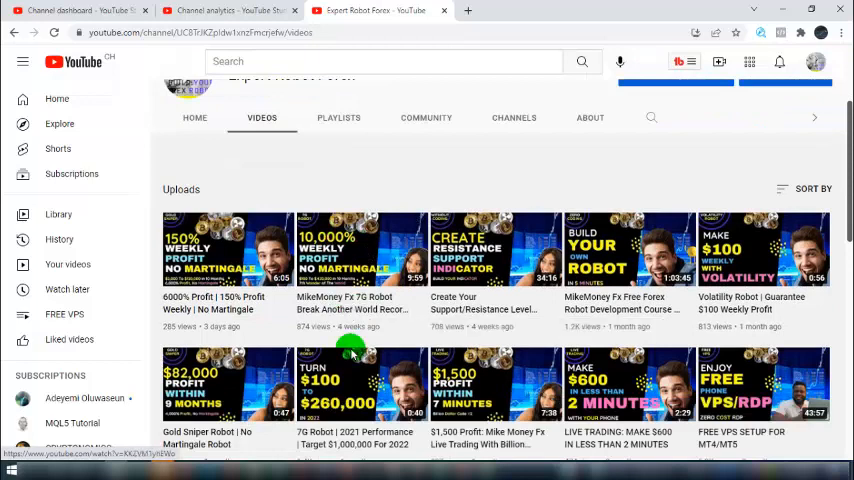
{"action": "scroll", "scroll_direction": "down", "scroll_amount": 3}
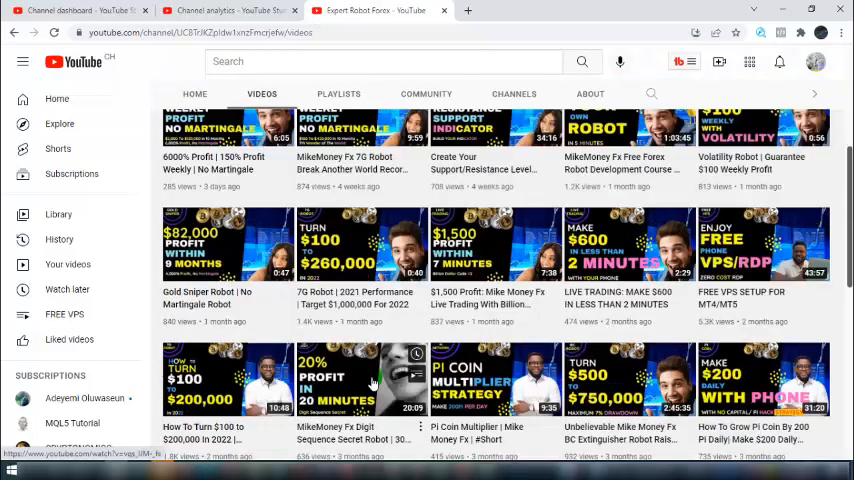
{"action": "scroll", "scroll_direction": "down", "scroll_amount": 3}
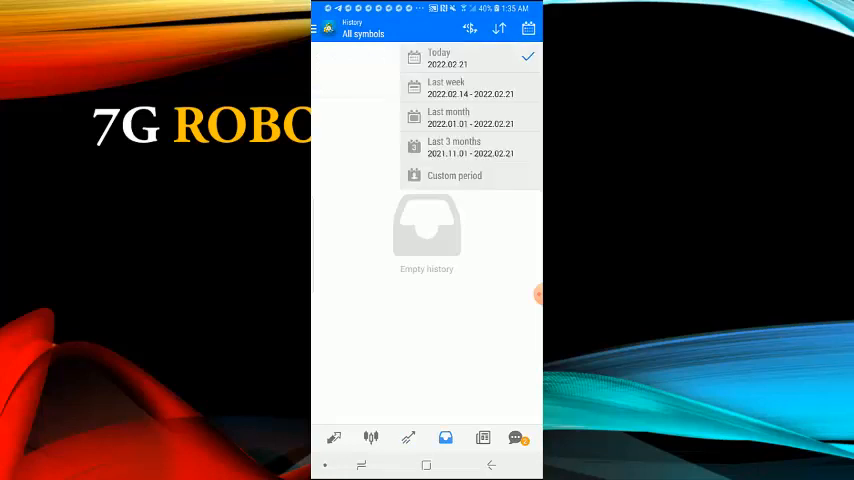
{"action": "left_click", "coordinate": [454, 176]}
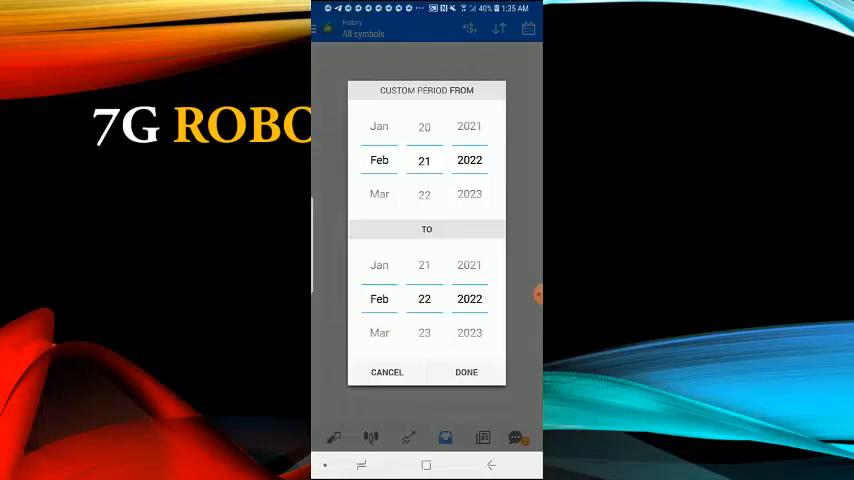
{"action": "scroll", "scroll_direction": "down", "scroll_amount": 3}
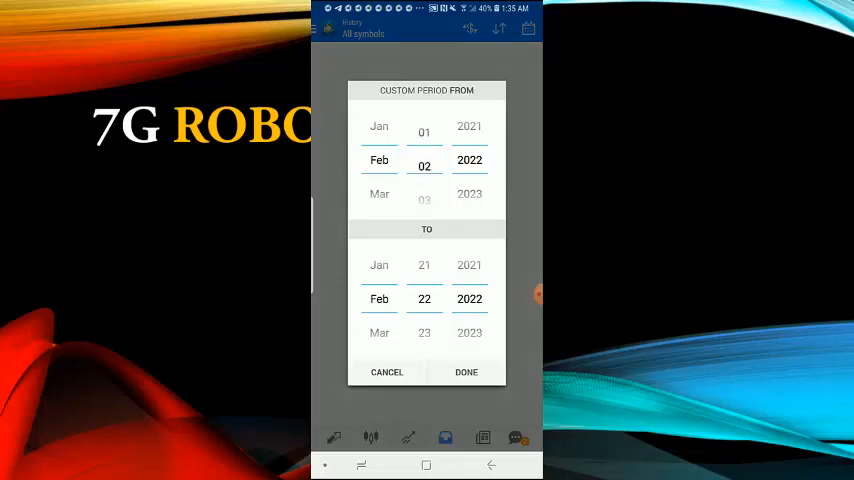
{"action": "left_click", "coordinate": [466, 372]}
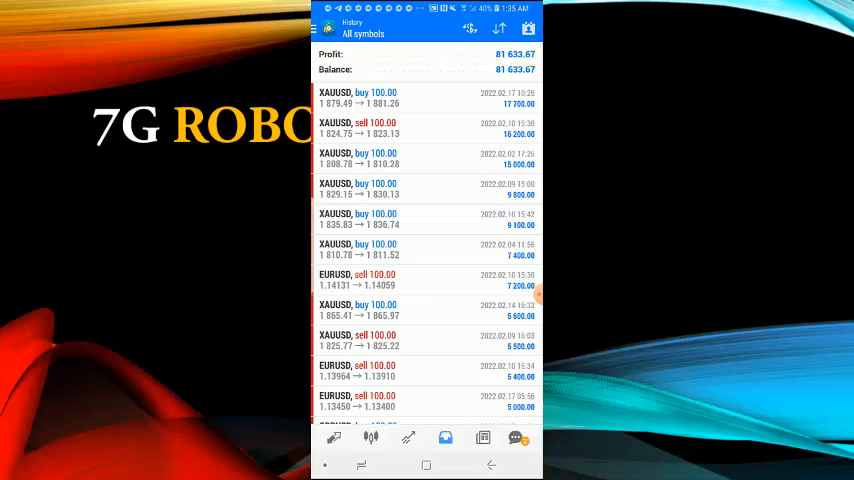
Step: Scroll through the February GBPUSD, USDJPY and EURUSD trades and pending stop orders
{"action": "scroll", "scroll_direction": "down", "scroll_amount": 3}
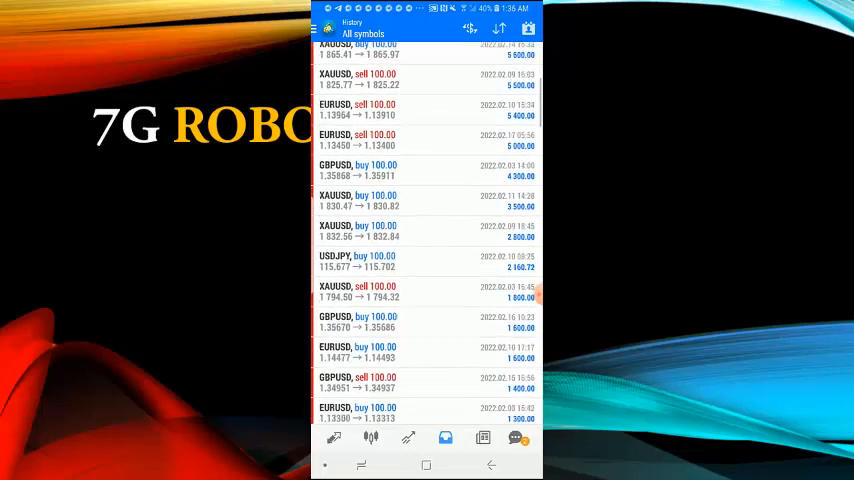
{"action": "scroll", "scroll_direction": "down", "scroll_amount": 3}
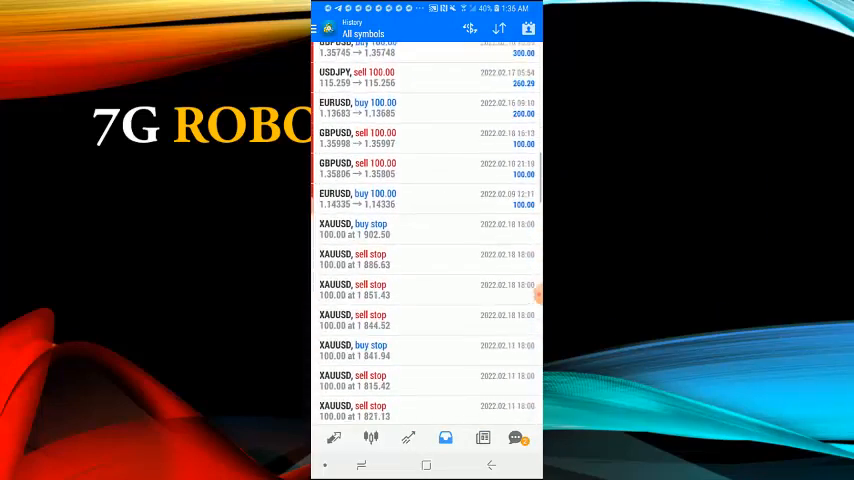
{"action": "scroll", "scroll_direction": "down", "scroll_amount": 3}
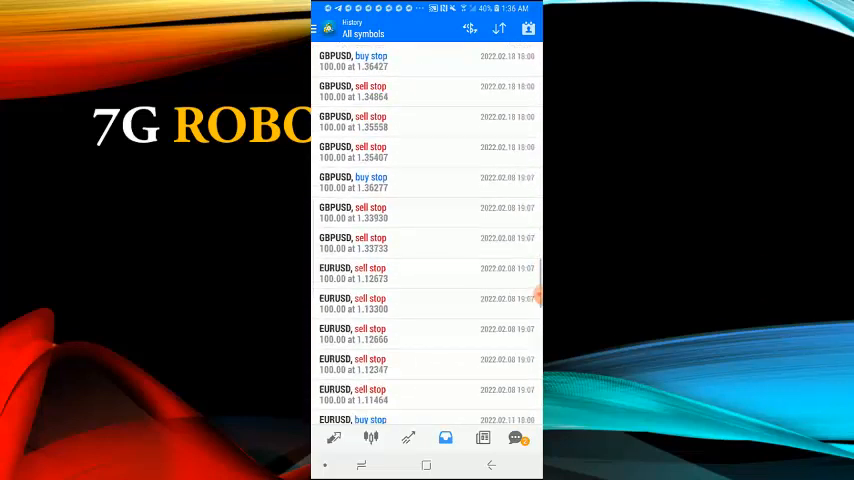
{"action": "scroll", "scroll_direction": "down", "scroll_amount": 3}
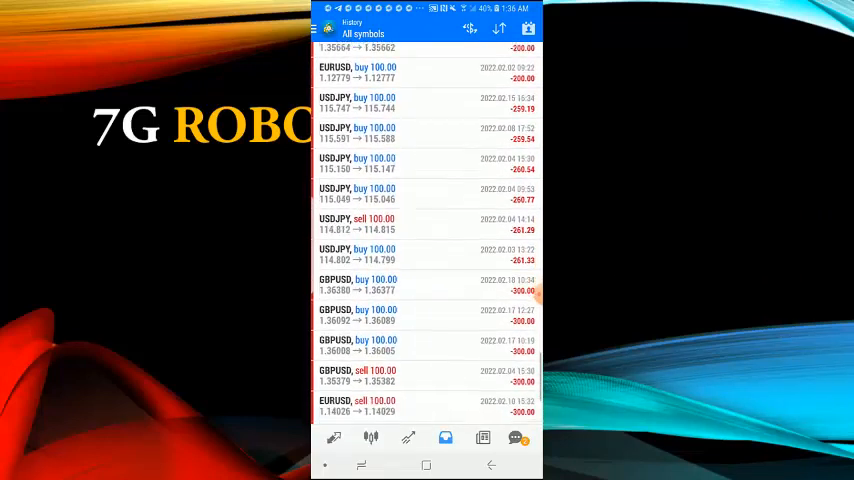
{"action": "scroll", "scroll_direction": "down", "scroll_amount": 3}
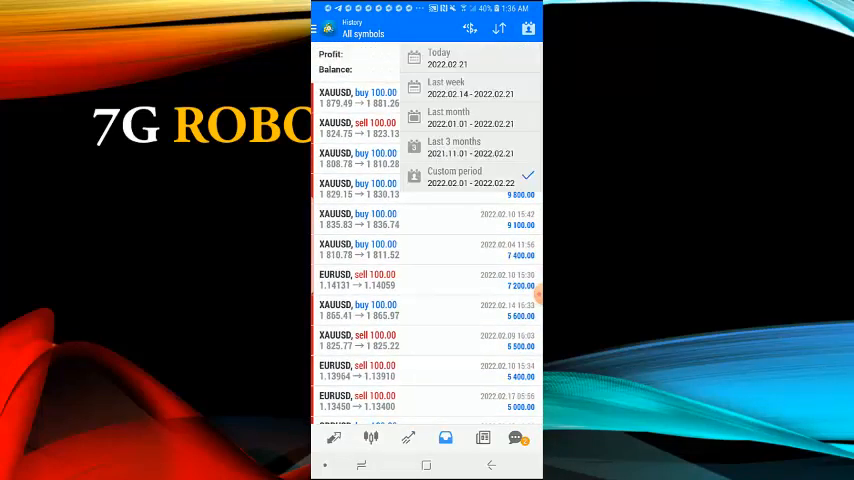
Step: Set a custom period from December 2021 to Feb 22 2022, revealing the 100 deposit and 500 594.68 balance
{"action": "left_click", "coordinate": [454, 176]}
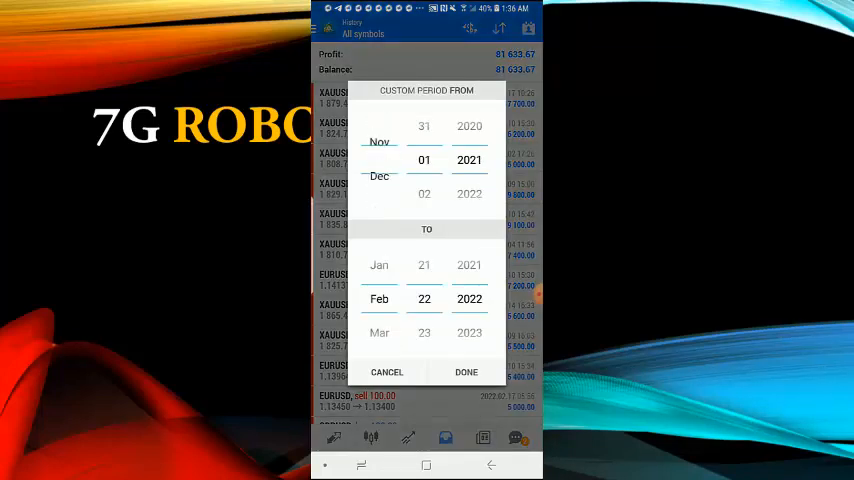
{"action": "scroll", "scroll_direction": "down", "scroll_amount": 3}
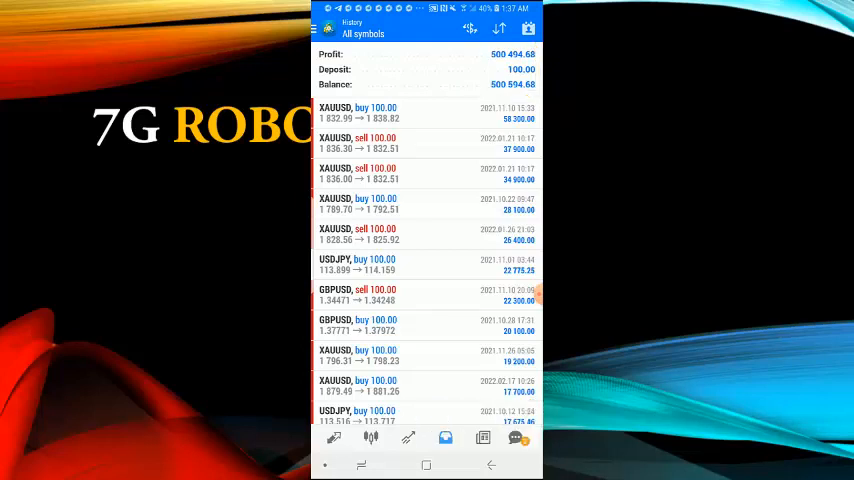
{"action": "scroll", "scroll_direction": "down", "scroll_amount": 3}
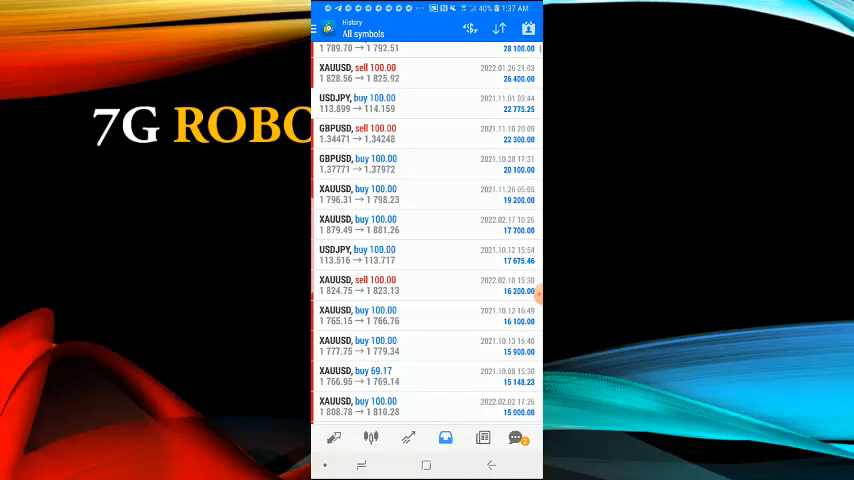
{"action": "scroll", "scroll_direction": "down", "scroll_amount": 3}
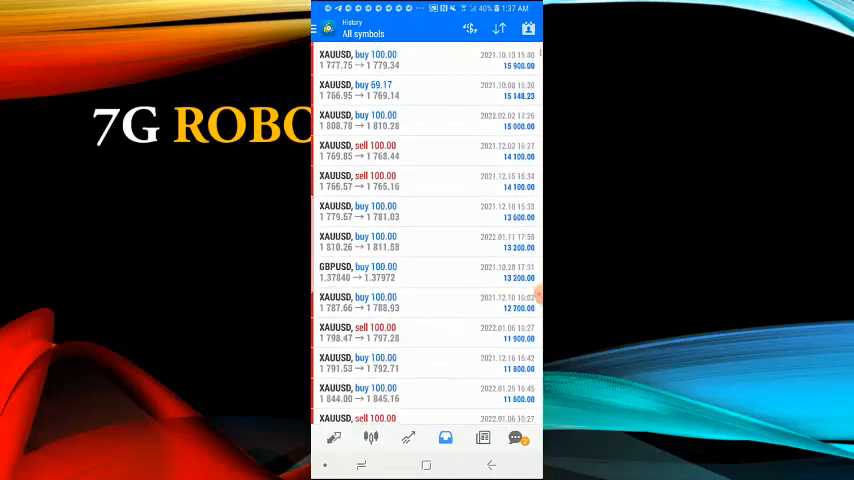
{"action": "scroll", "scroll_direction": "down", "scroll_amount": 3}
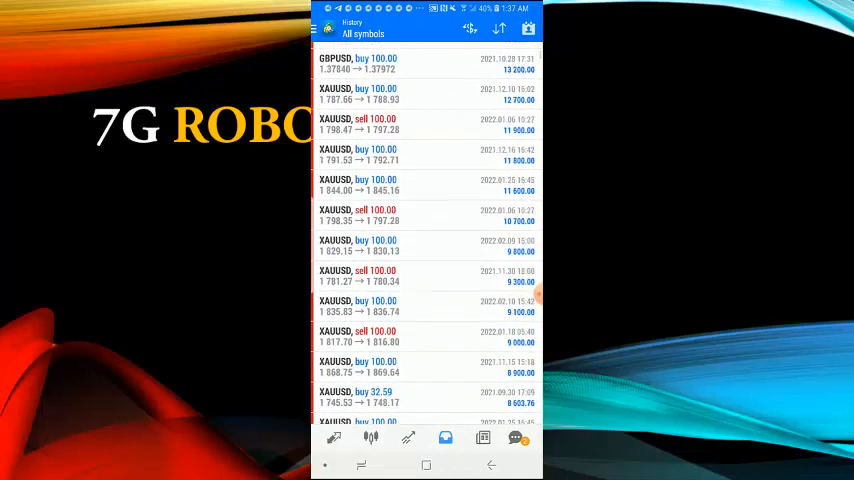
{"action": "scroll", "scroll_direction": "down", "scroll_amount": 3}
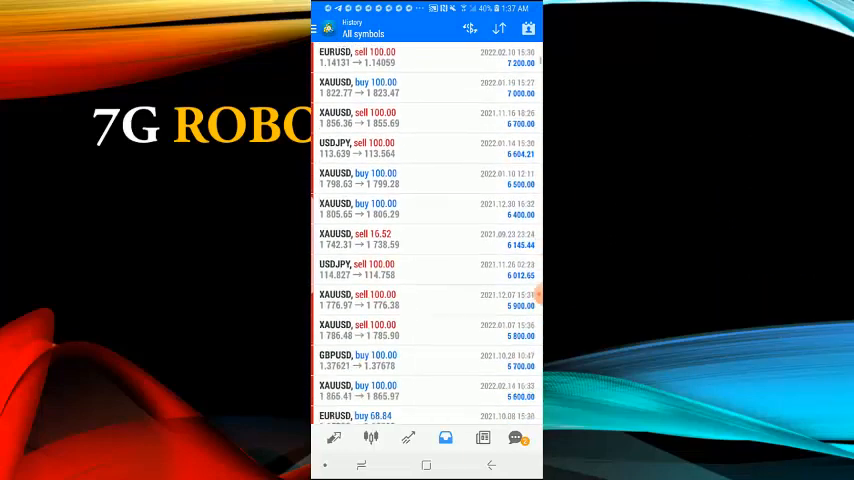
{"action": "scroll", "scroll_direction": "down", "scroll_amount": 3}
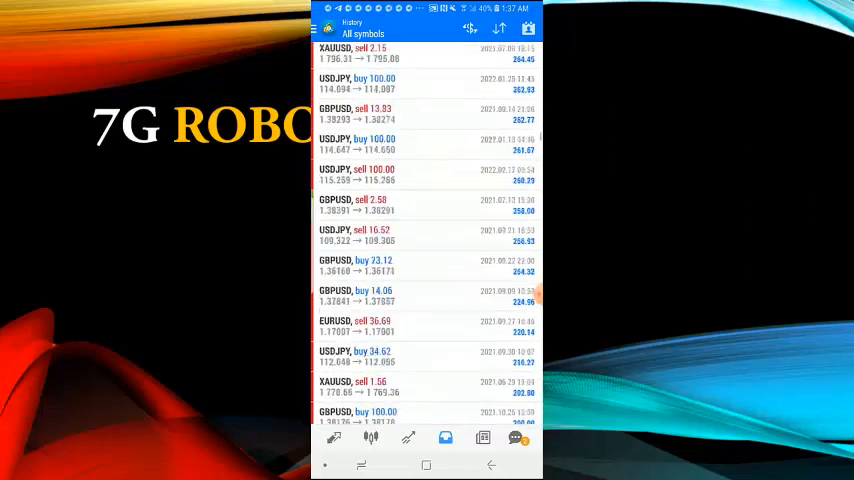
{"action": "scroll", "scroll_direction": "down", "scroll_amount": 3}
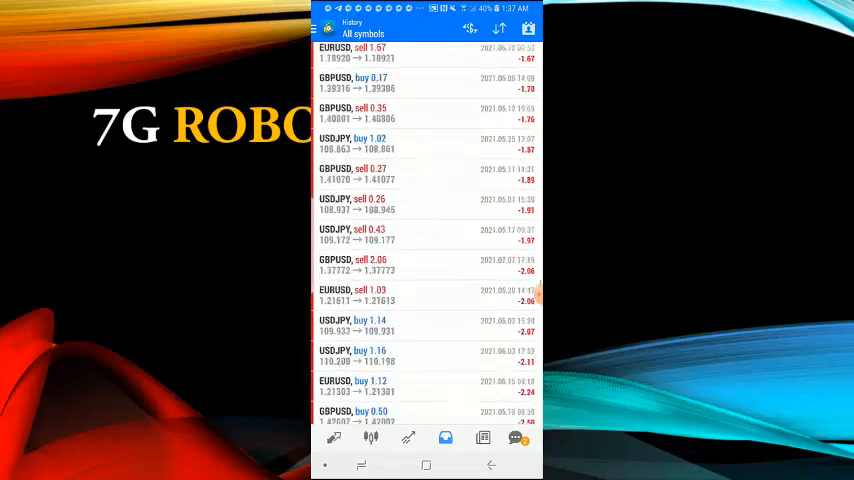
{"action": "scroll", "scroll_direction": "down", "scroll_amount": 3}
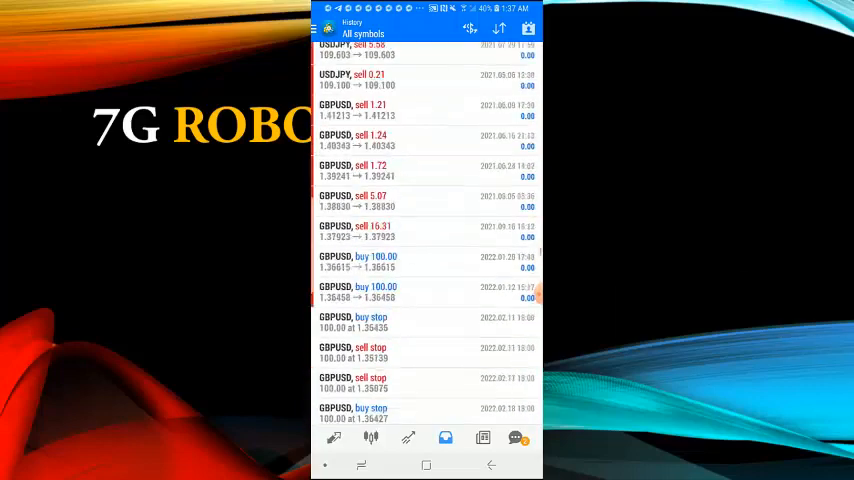